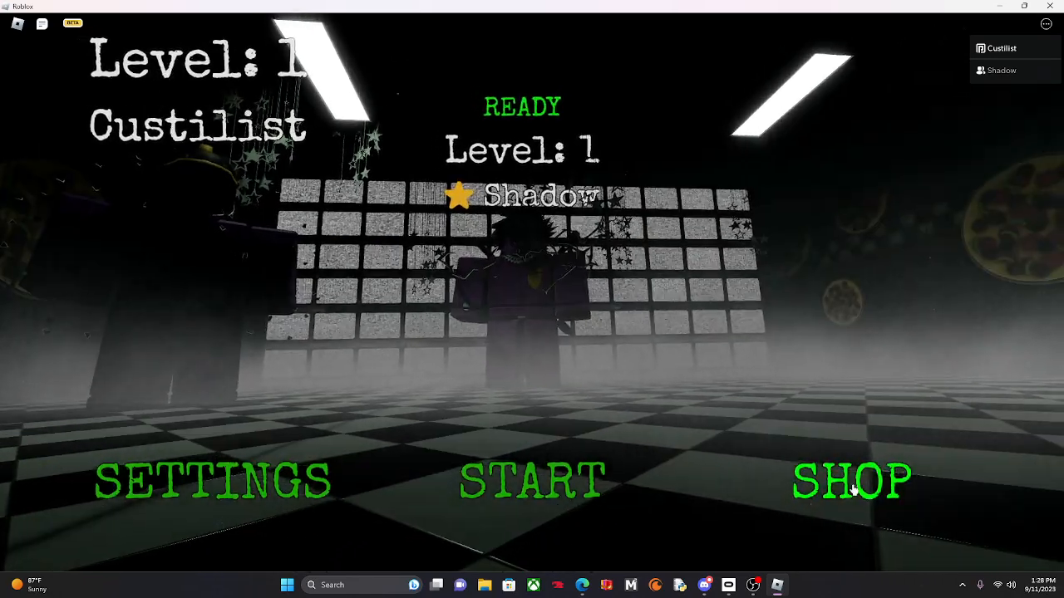
Browse the shop's roles from Night Guard to the 50$ Janitor and attempt a purchase with 0$.
left_click(532, 481)
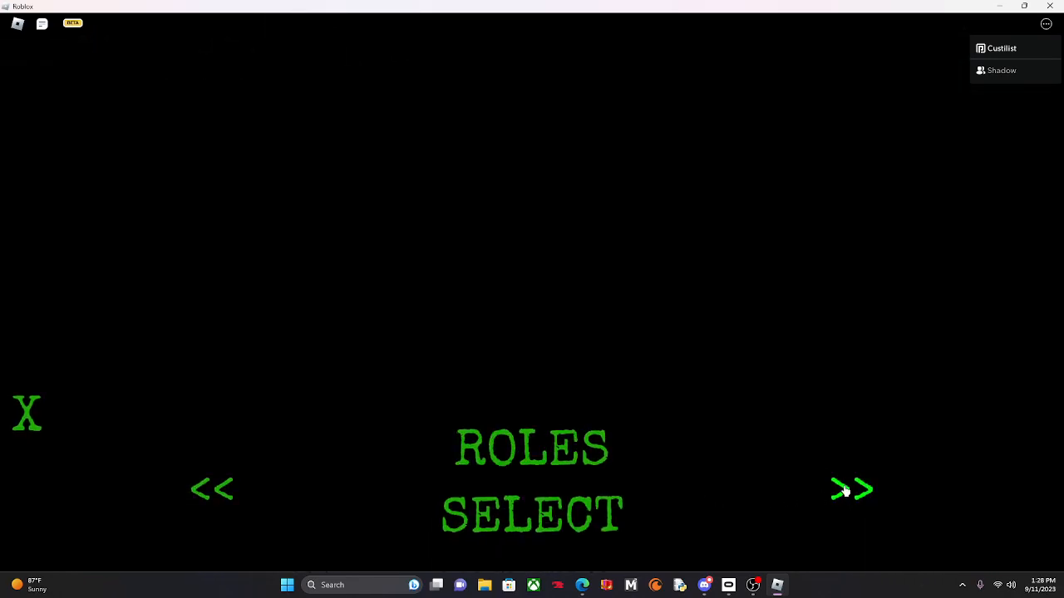
left_click(851, 489)
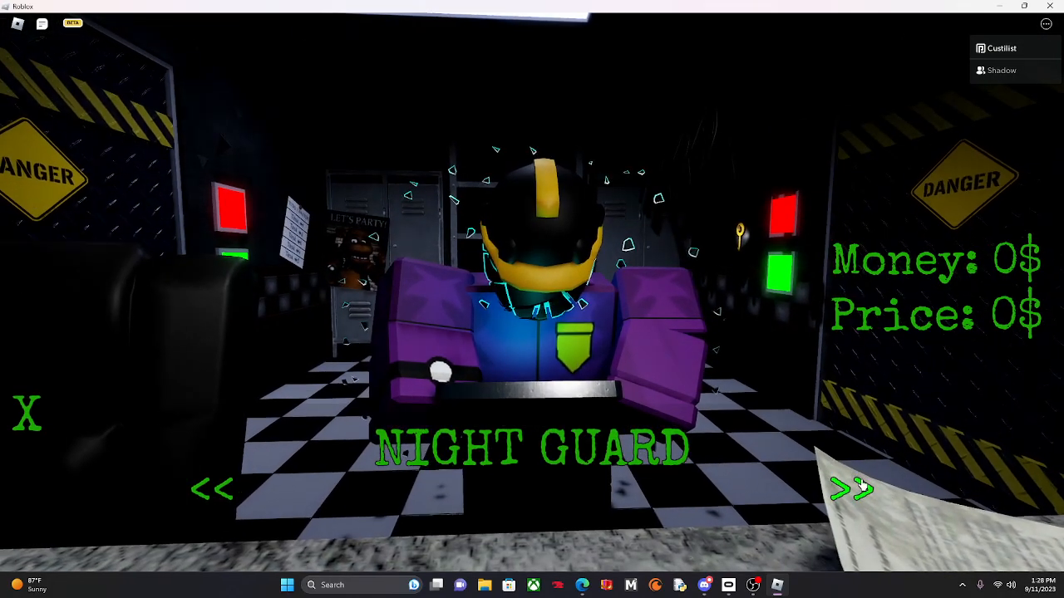
left_click(851, 488)
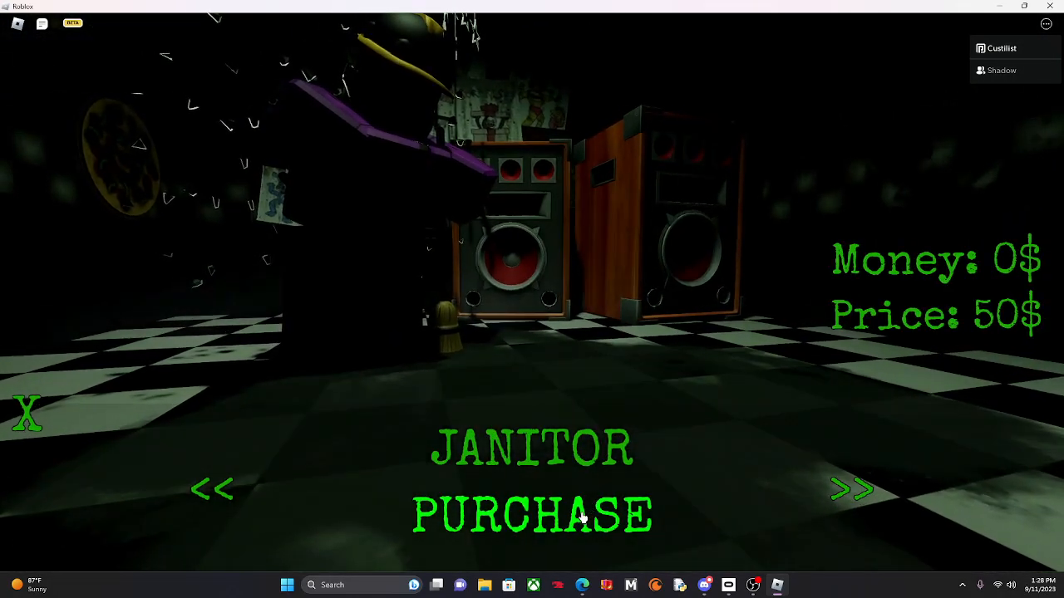
left_click(851, 488)
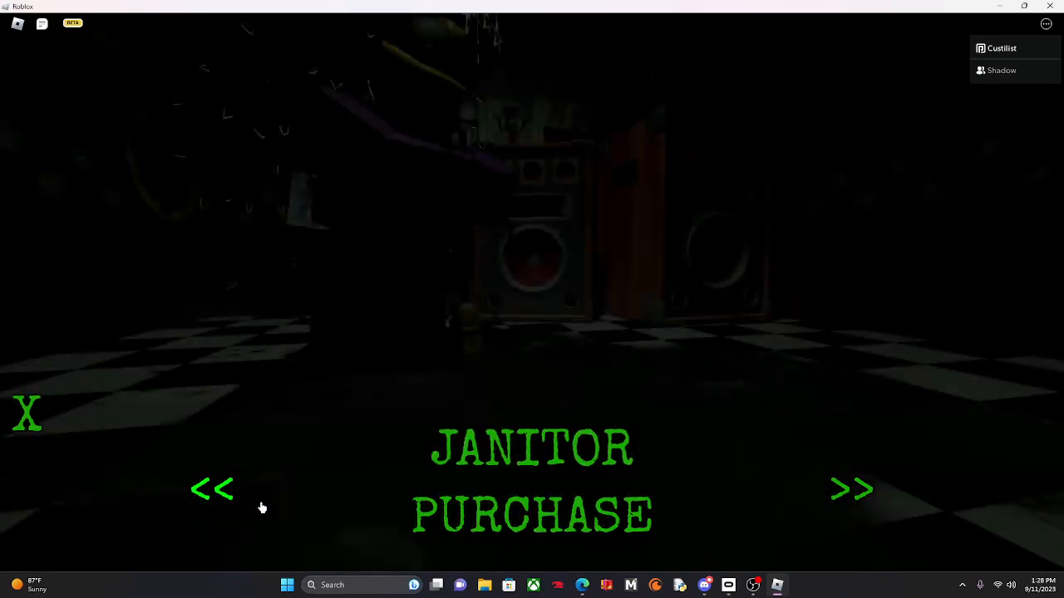
left_click(851, 489)
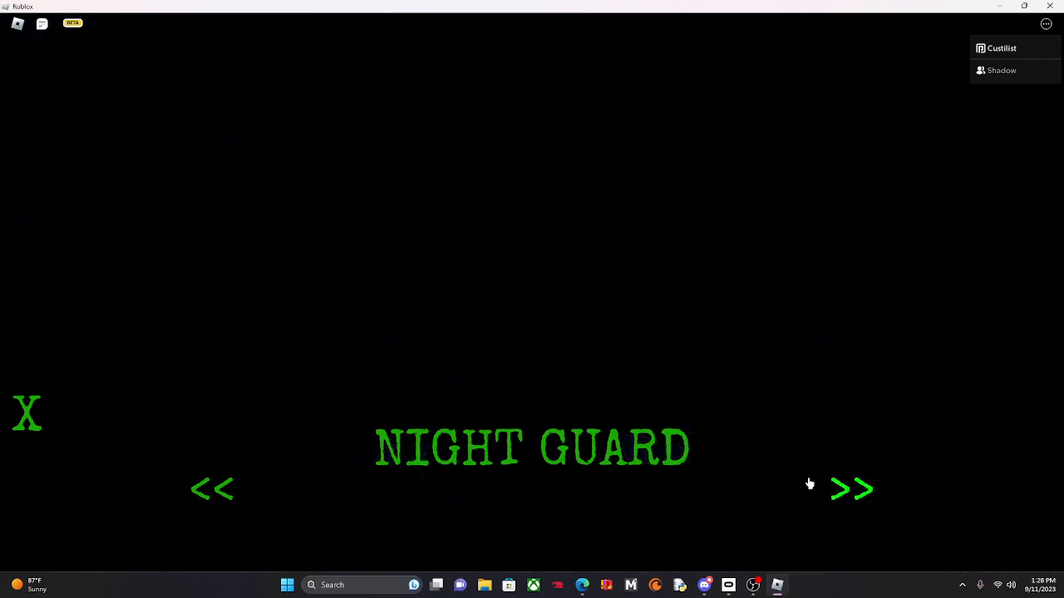
left_click(851, 488)
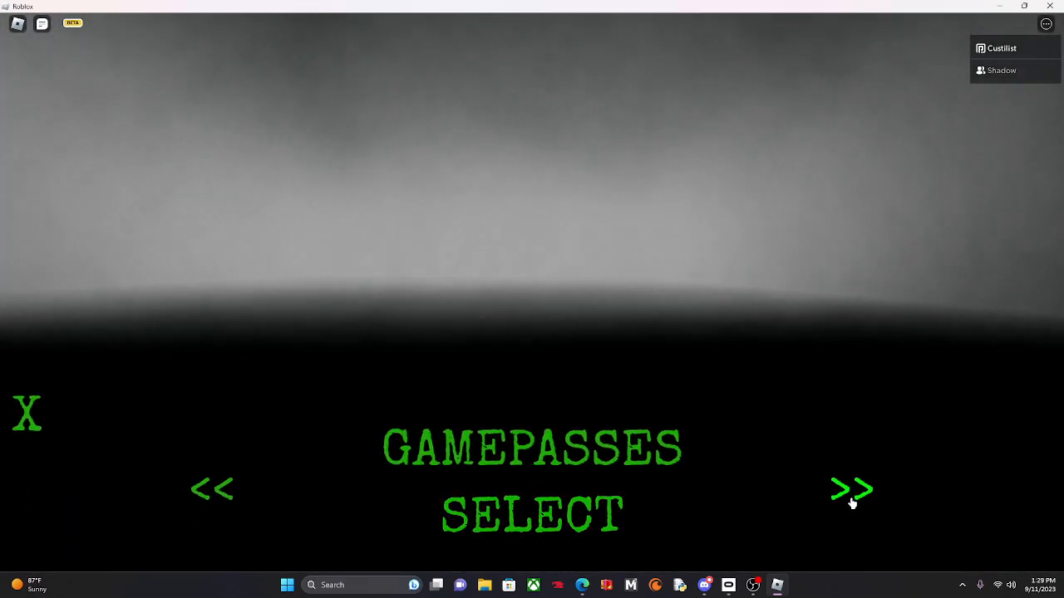
Buy the 50 Coins gamepass for 25 Robux, raising the balance to 50$.
left_click(851, 488)
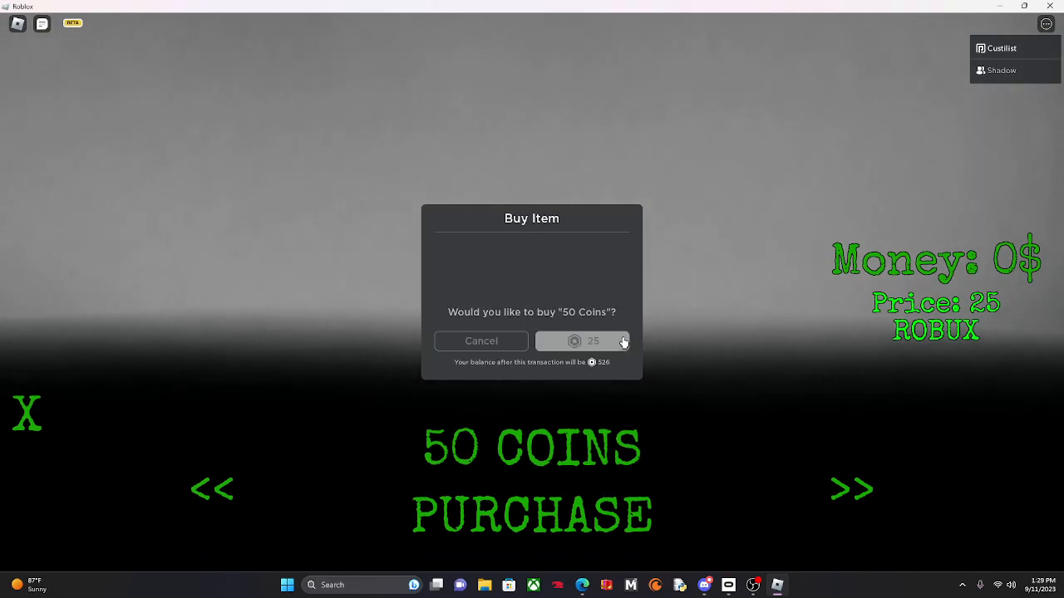
left_click(582, 341)
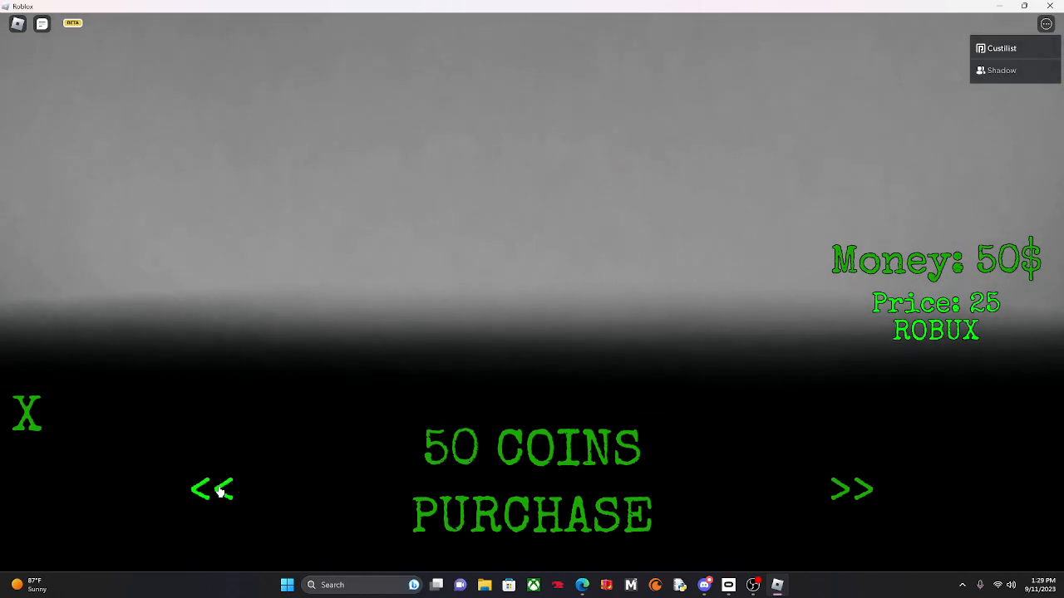
Return to the roles section and purchase the Janitor character for 50$.
left_click(211, 489)
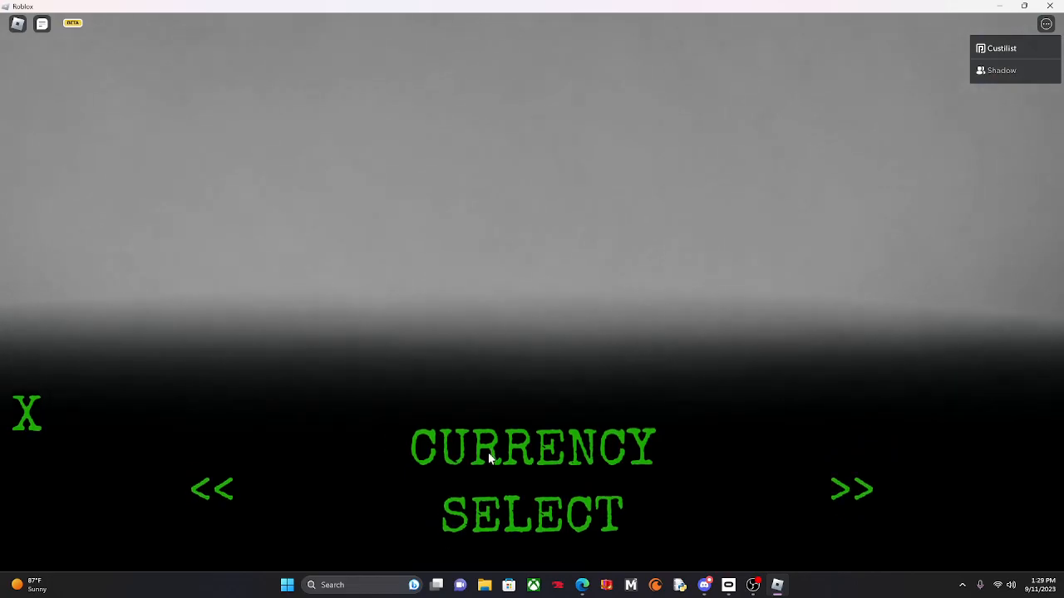
left_click(211, 489)
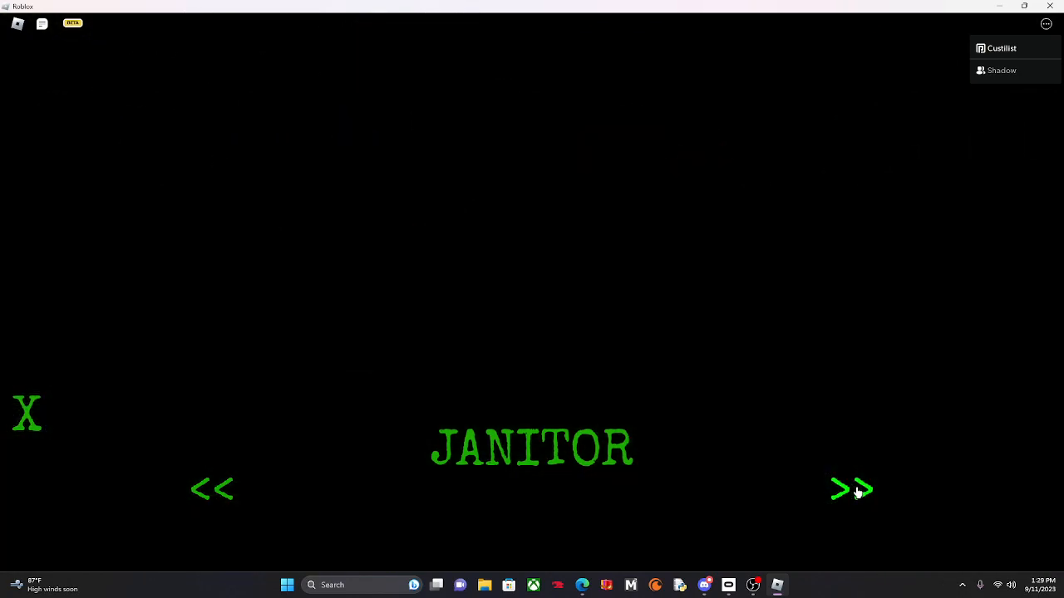
left_click(851, 489)
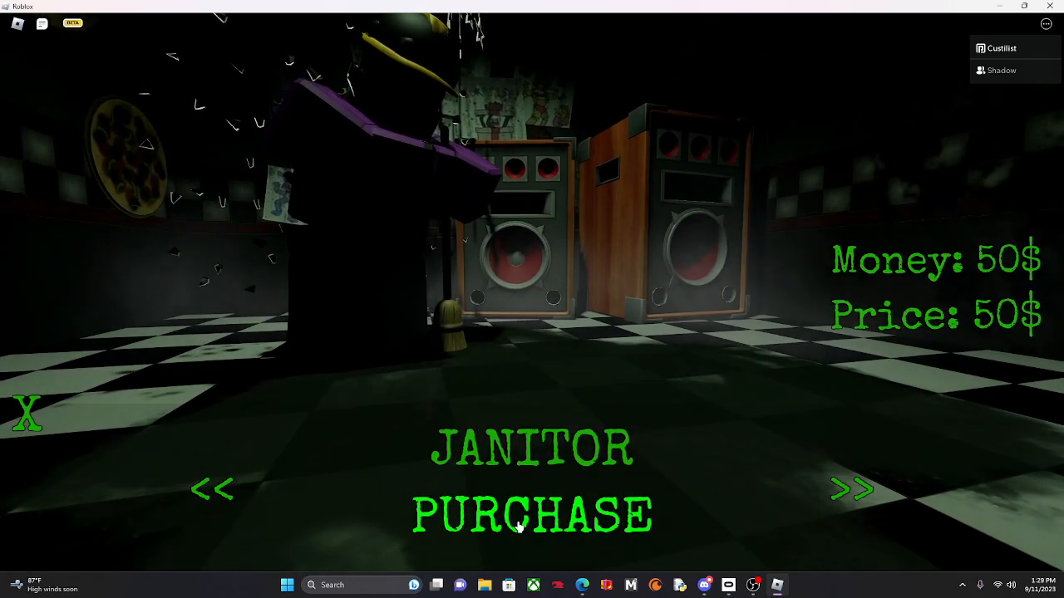
left_click(532, 515)
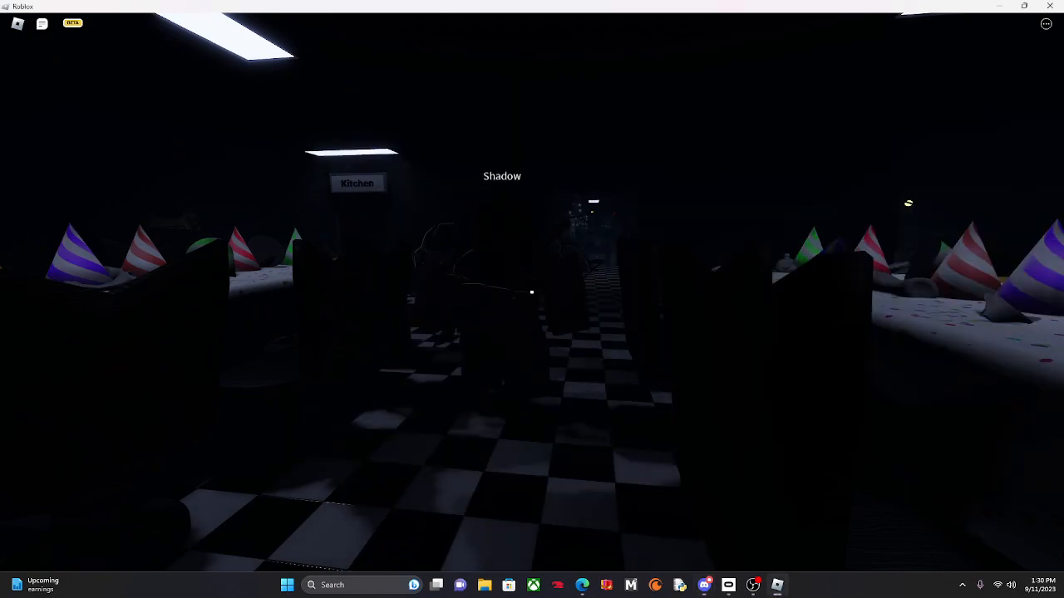
mouse_move(532, 300)
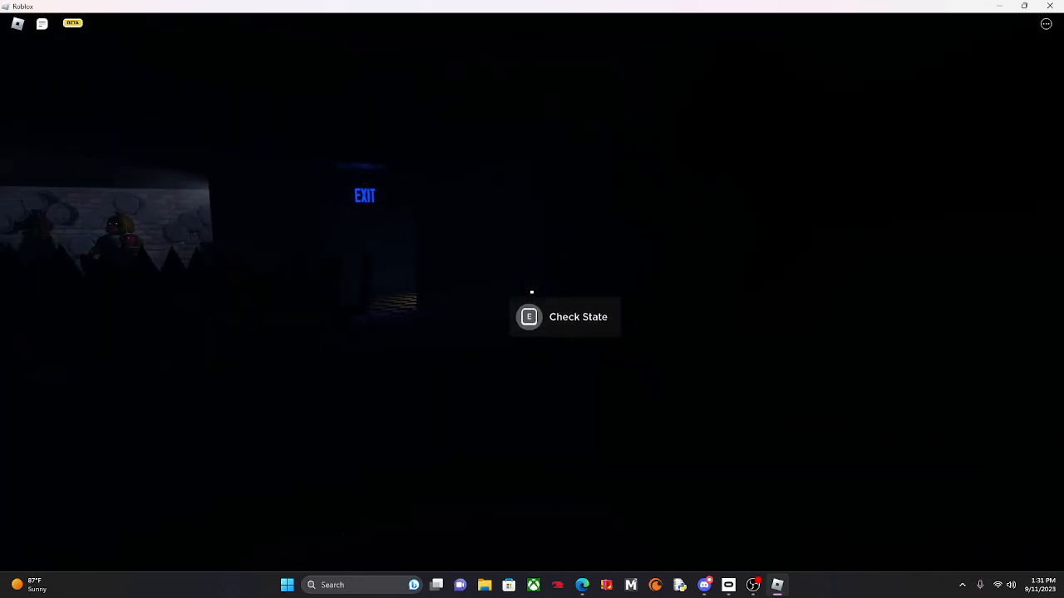
Check the state of the nearby object before heading to the show stage.
key("e")
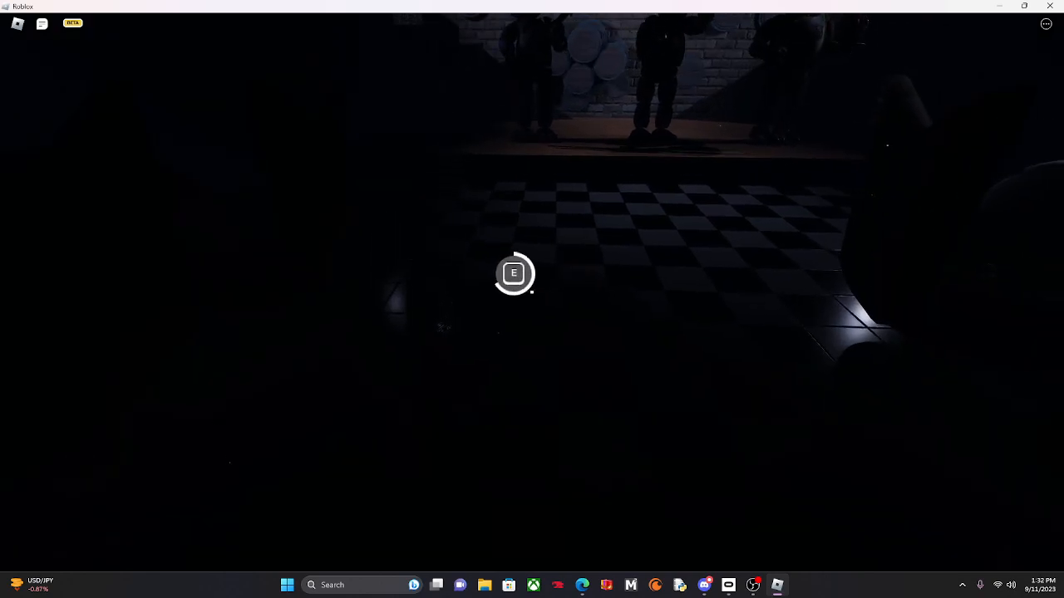
Start the interaction task near the stage with E.
key("e")
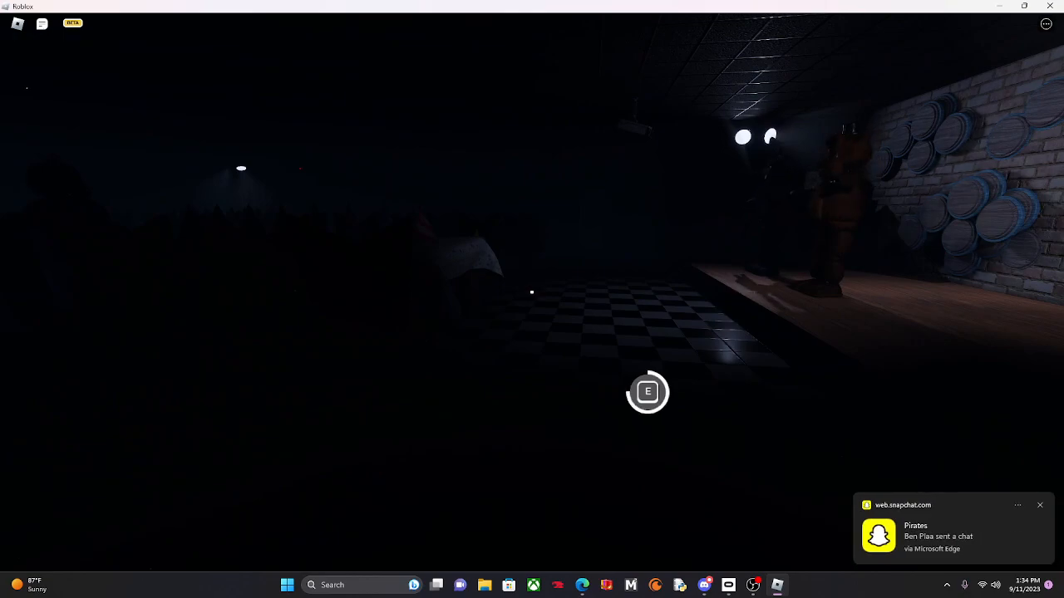
Carry out the task at the second stage before walking to the panel room.
key("e")
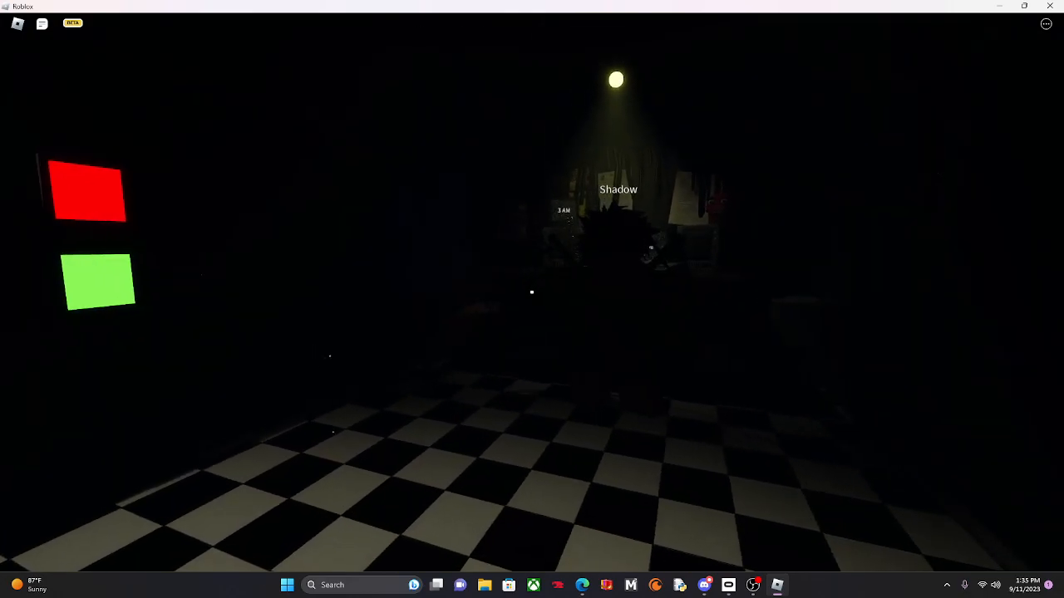
mouse_move(532, 300)
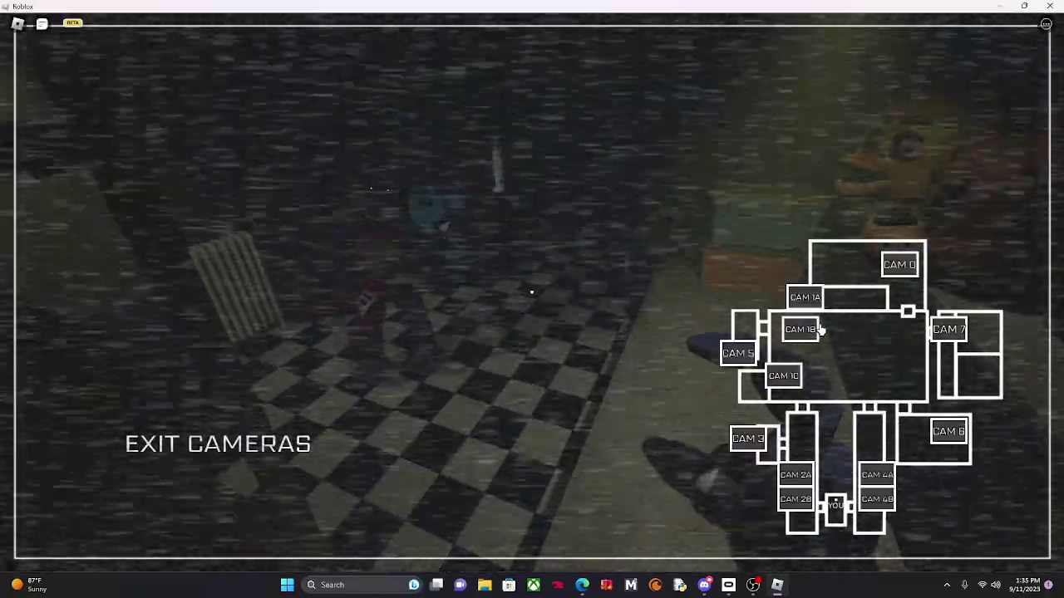
mouse_move(673, 364)
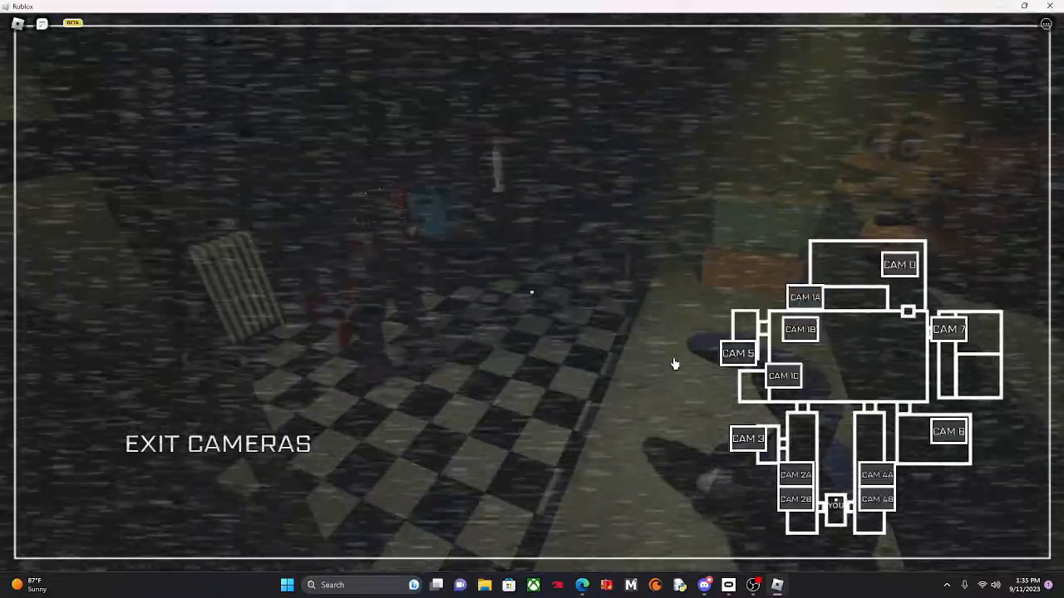
mouse_move(785, 282)
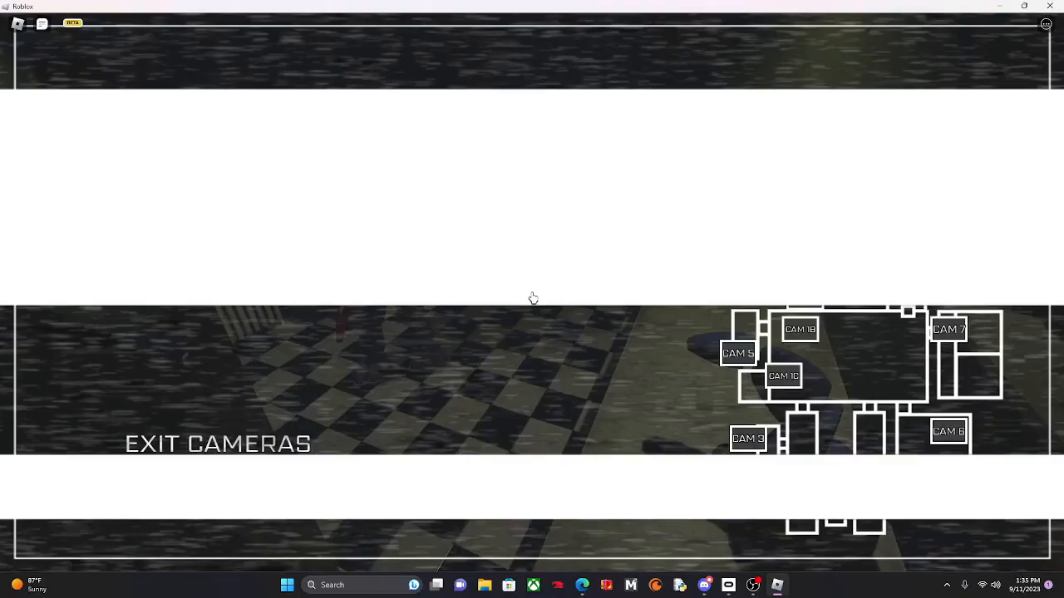
Pick a camera view on the map to watch the security feed.
left_click(216, 442)
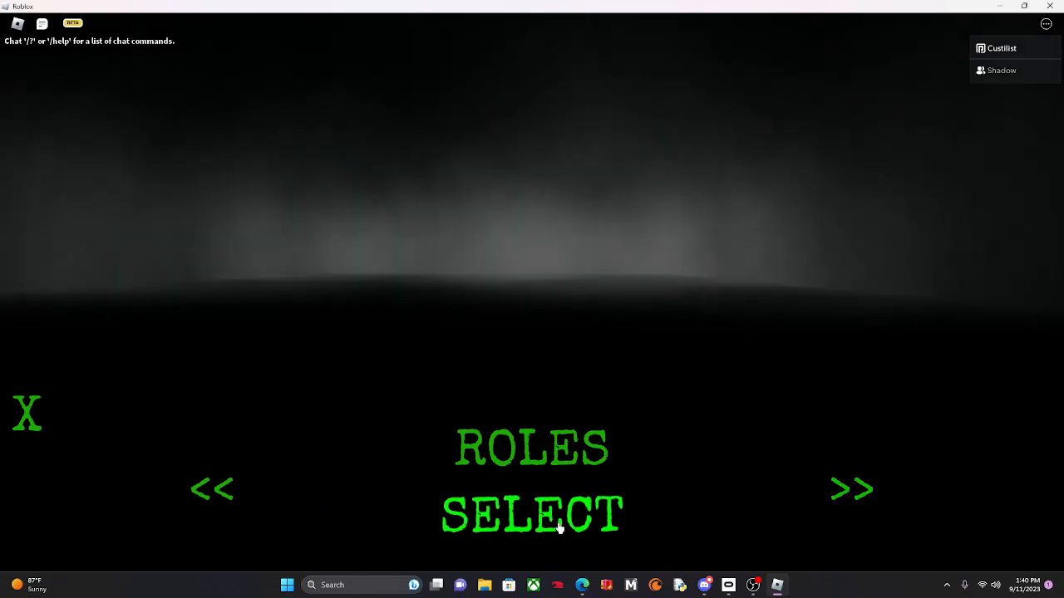
Cycle through every upgrade offer from Faster Walk to Extra Trap with a 28$ balance, buying nothing.
left_click(851, 488)
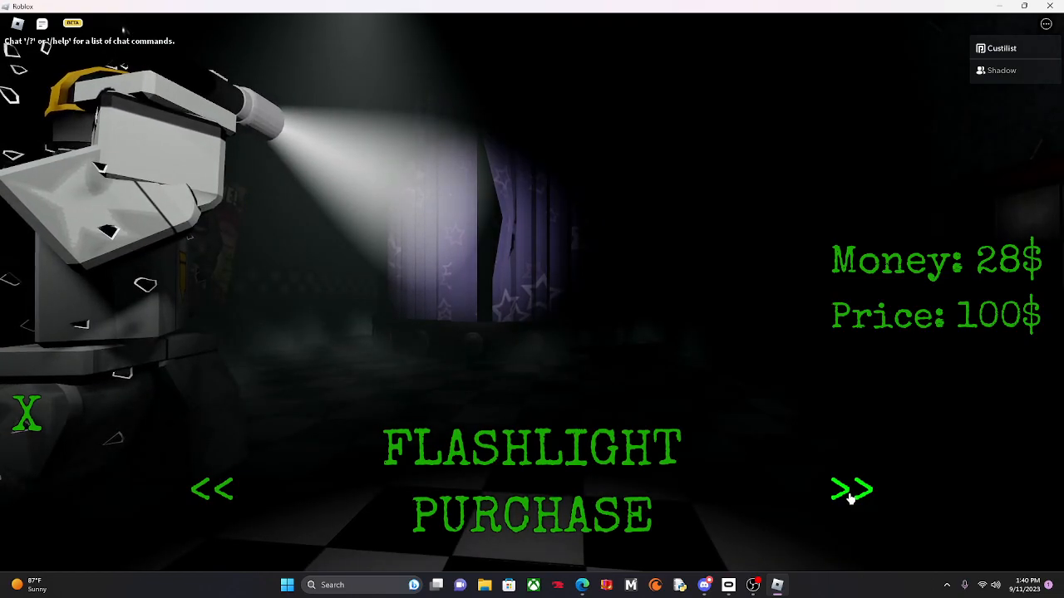
left_click(851, 489)
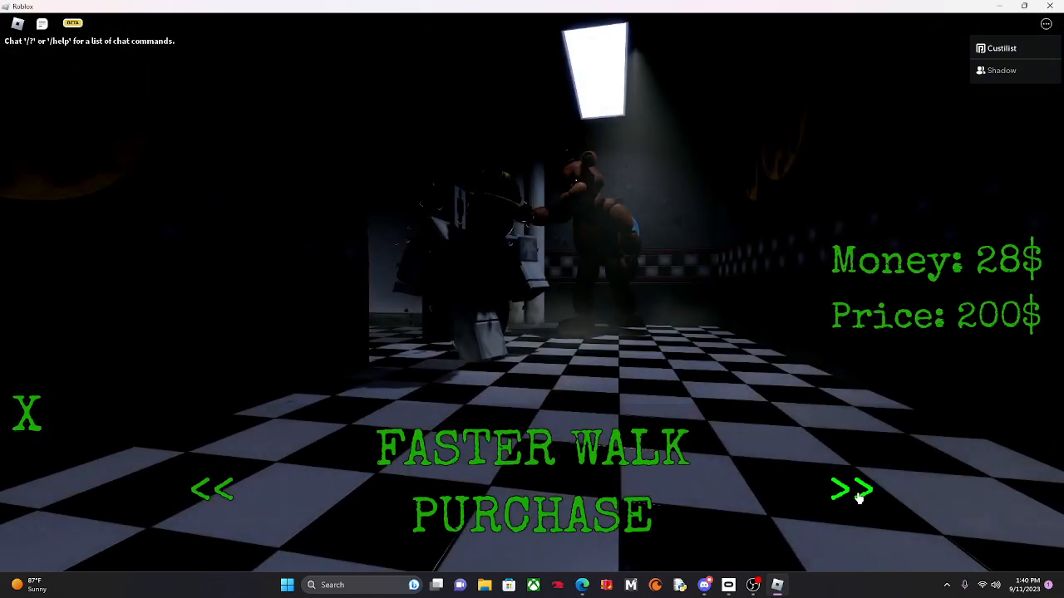
left_click(851, 489)
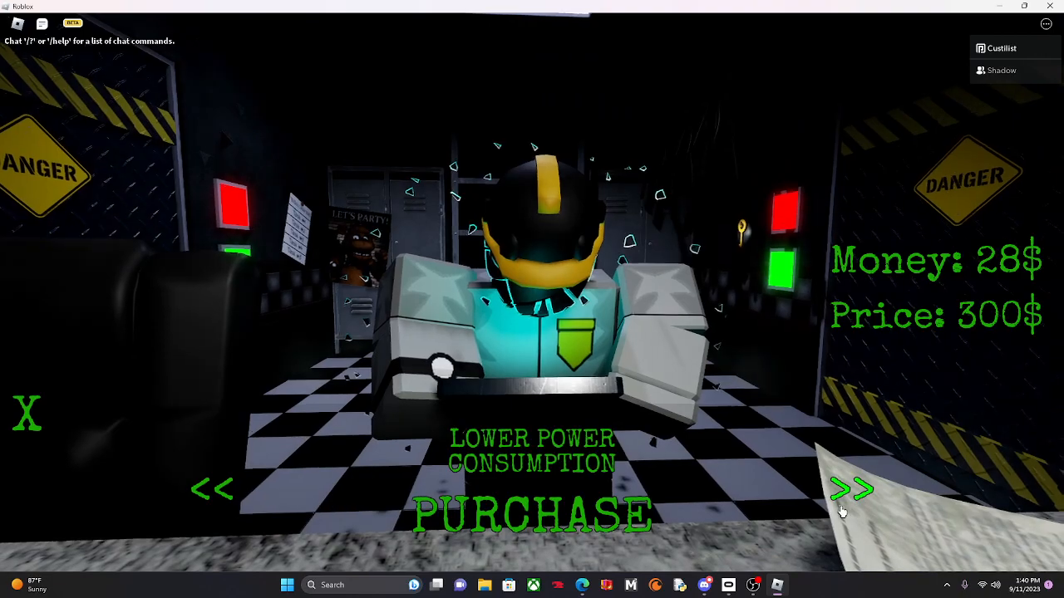
left_click(851, 488)
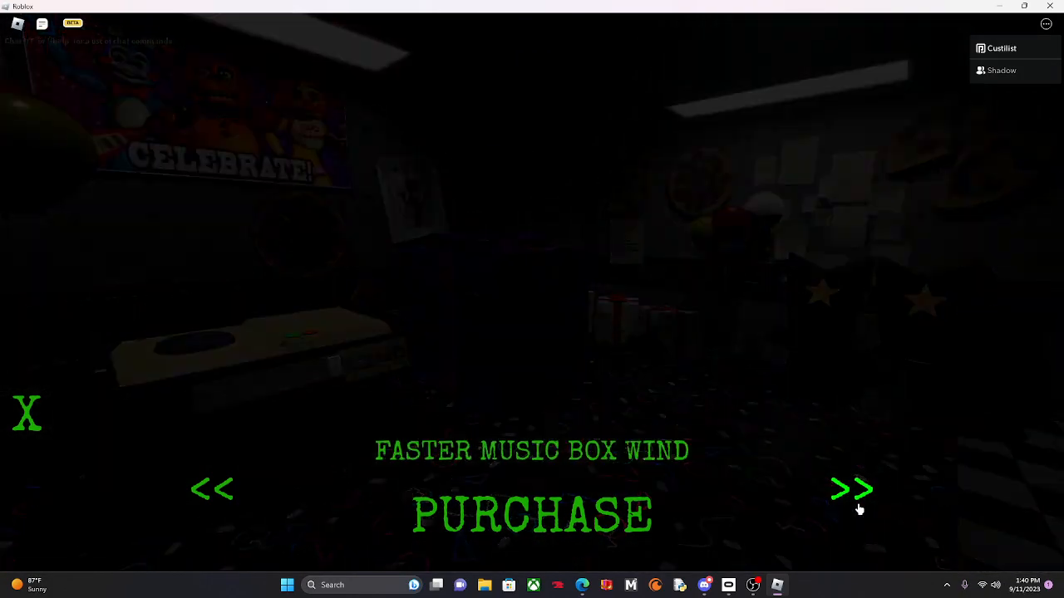
left_click(851, 489)
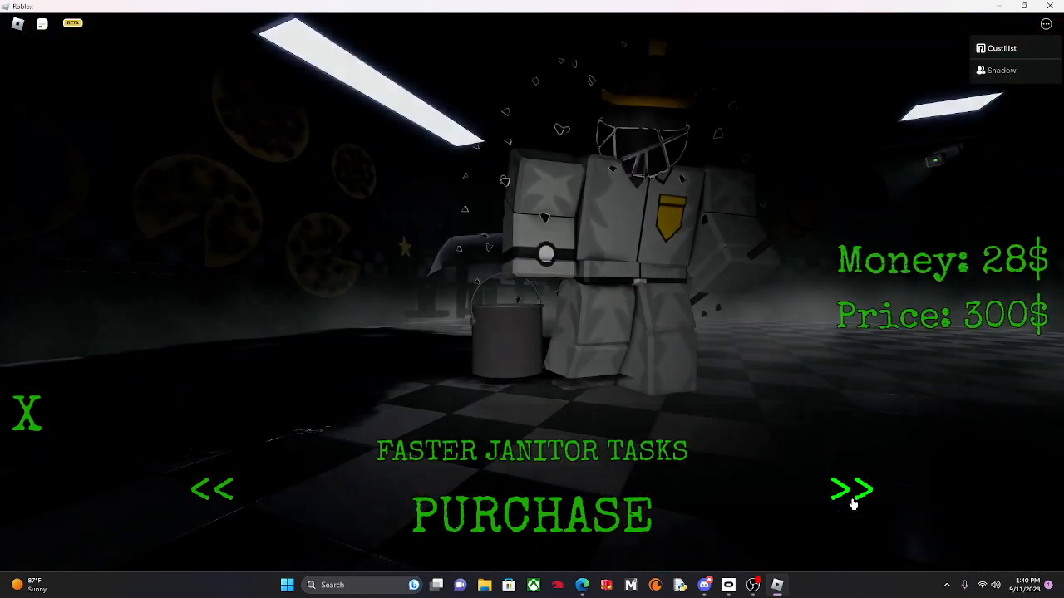
left_click(851, 488)
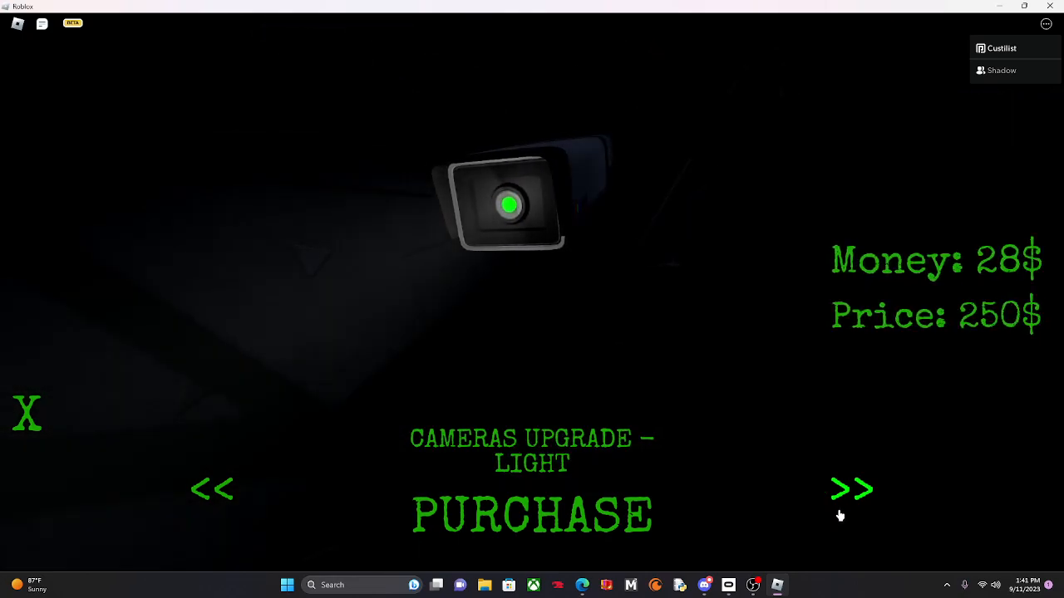
left_click(851, 488)
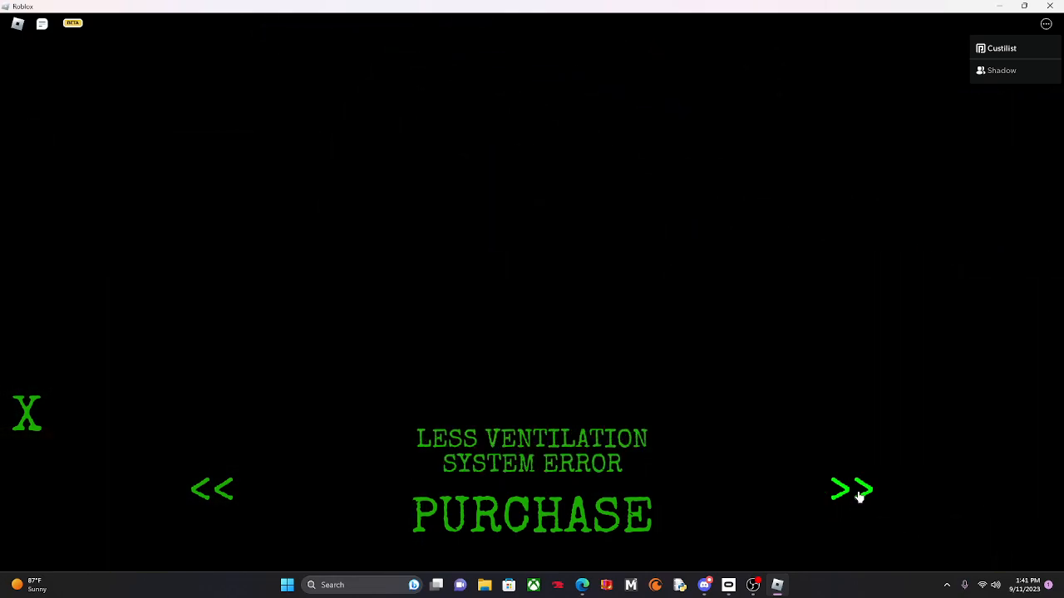
left_click(851, 488)
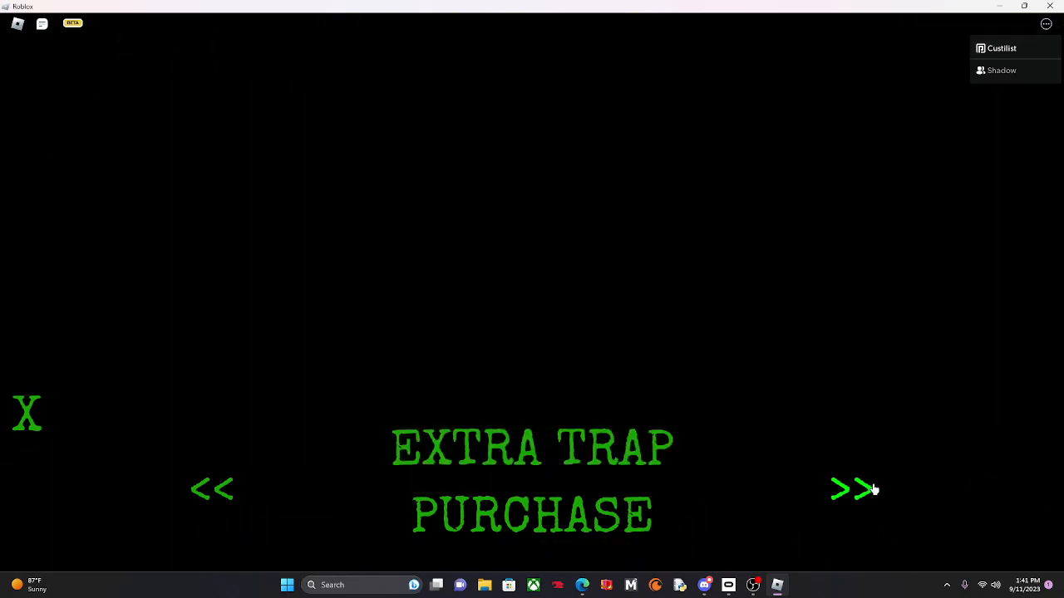
left_click(851, 489)
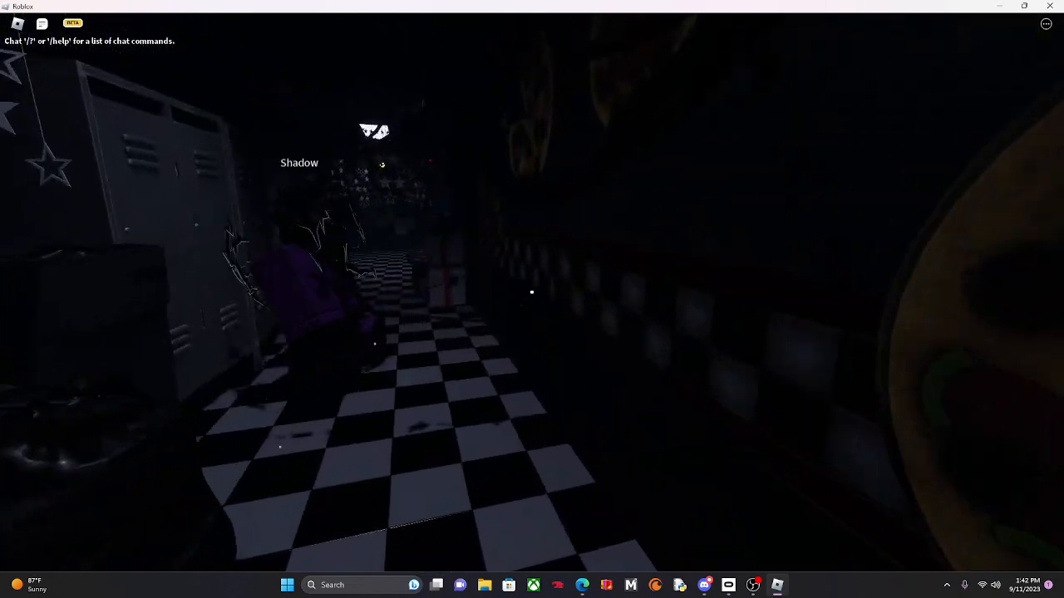
mouse_move(531, 299)
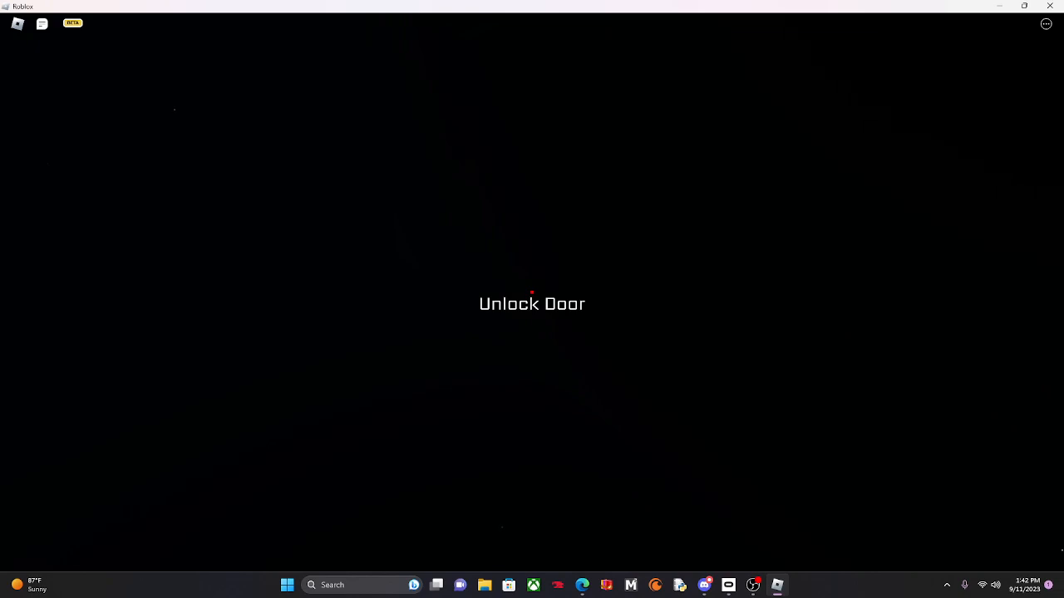
Unlock the door and run the cleaning task at the glowing arcade machine.
left_click(531, 302)
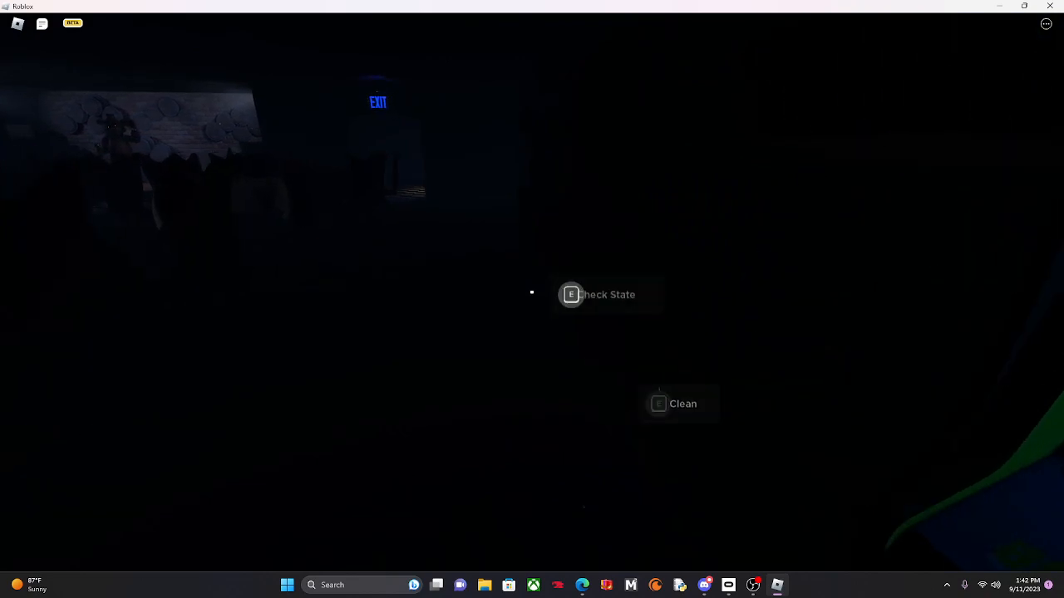
key("e")
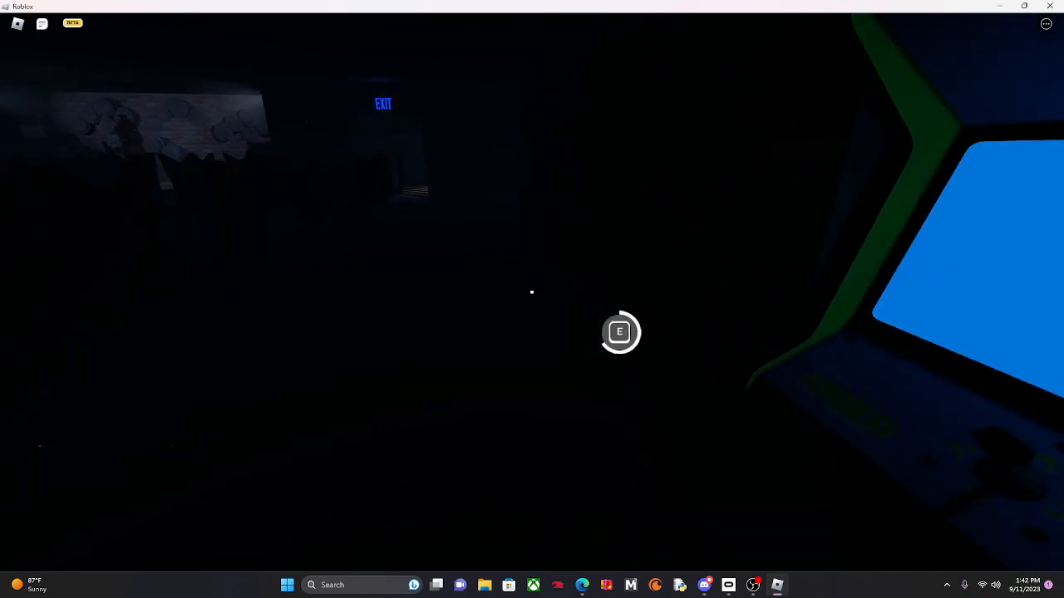
key("e")
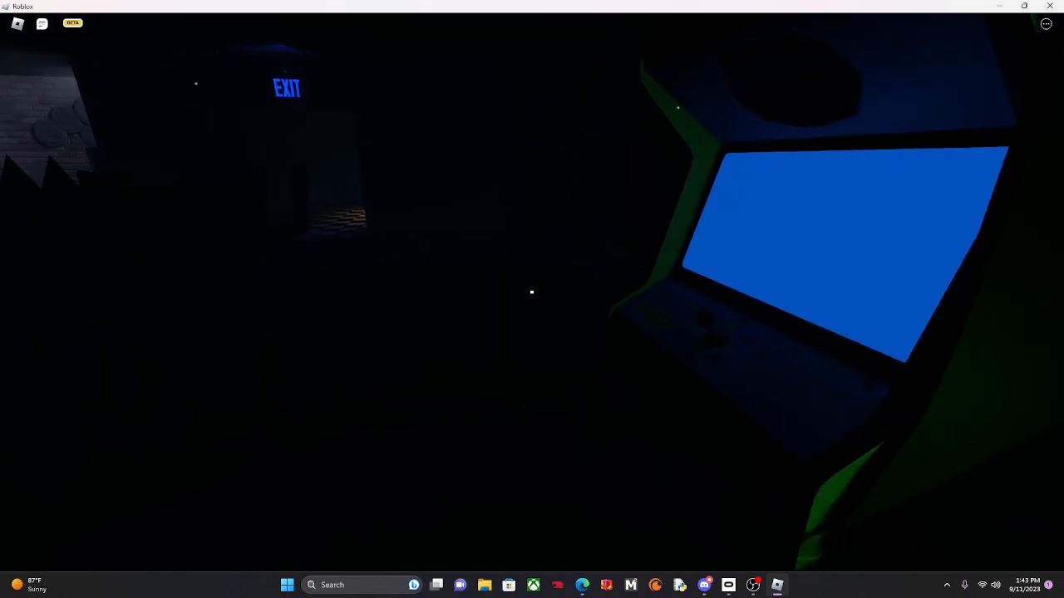
mouse_move(532, 293)
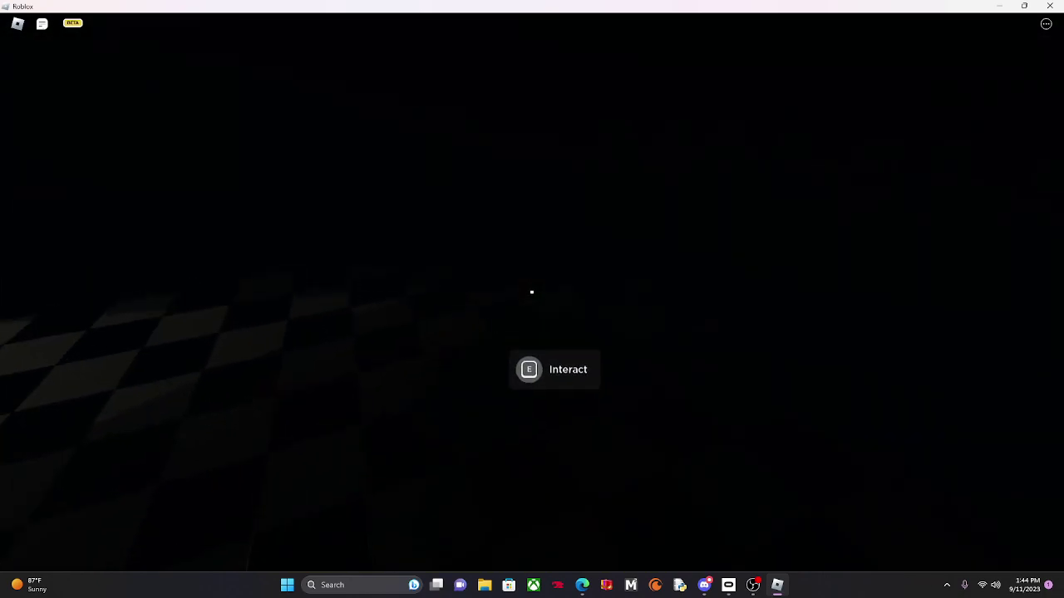
Interact with the object in the dark checkered room.
key("e")
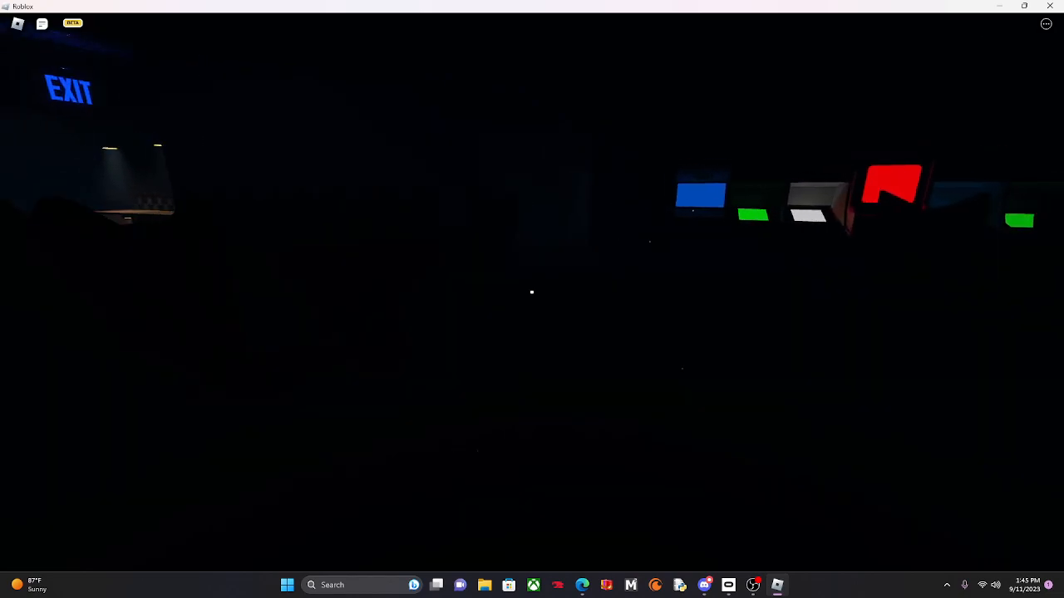
mouse_move(531, 300)
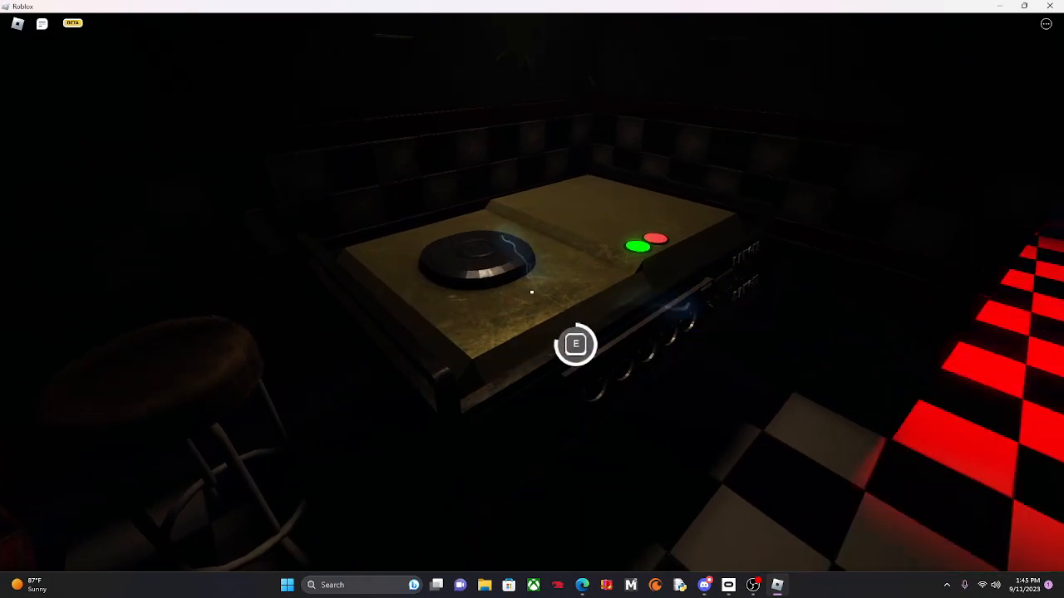
Operate the counter device with the green and red lights via its E prompt.
key("e")
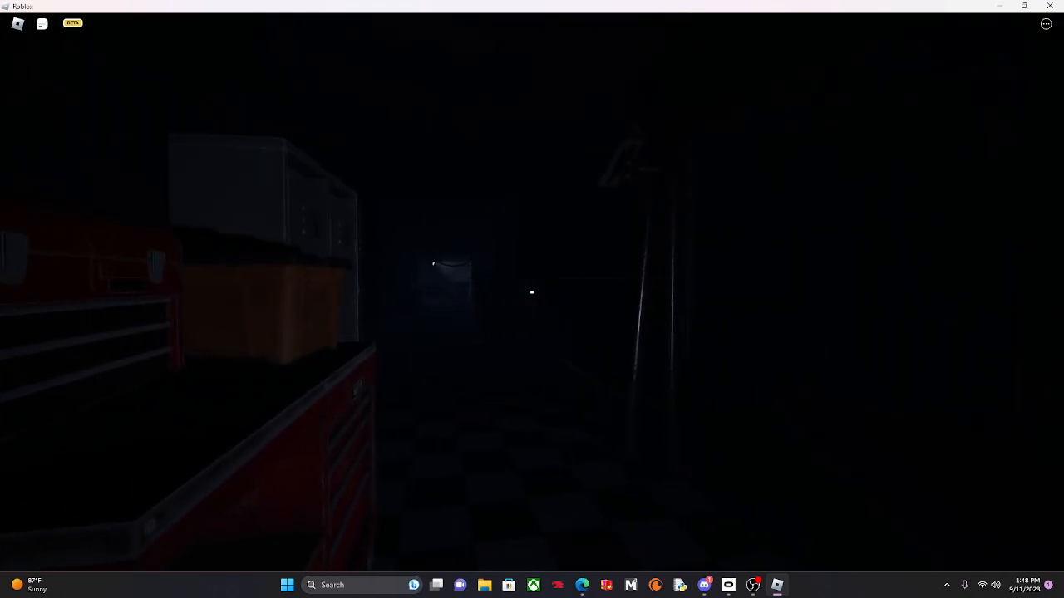
mouse_move(532, 299)
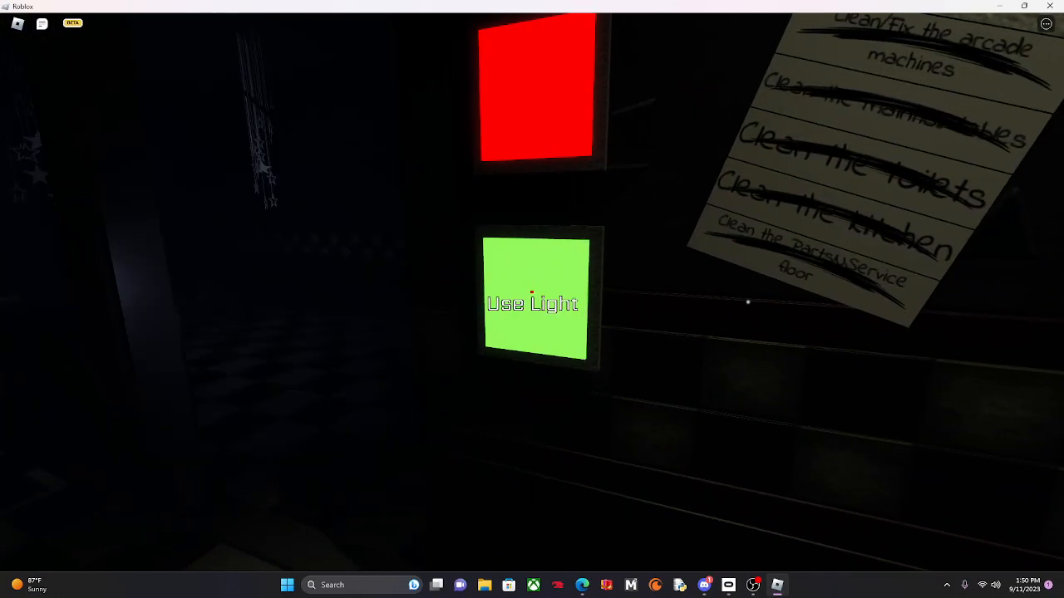
Select the panel before heading through the EXIT doorway into the dining hall.
left_click(535, 303)
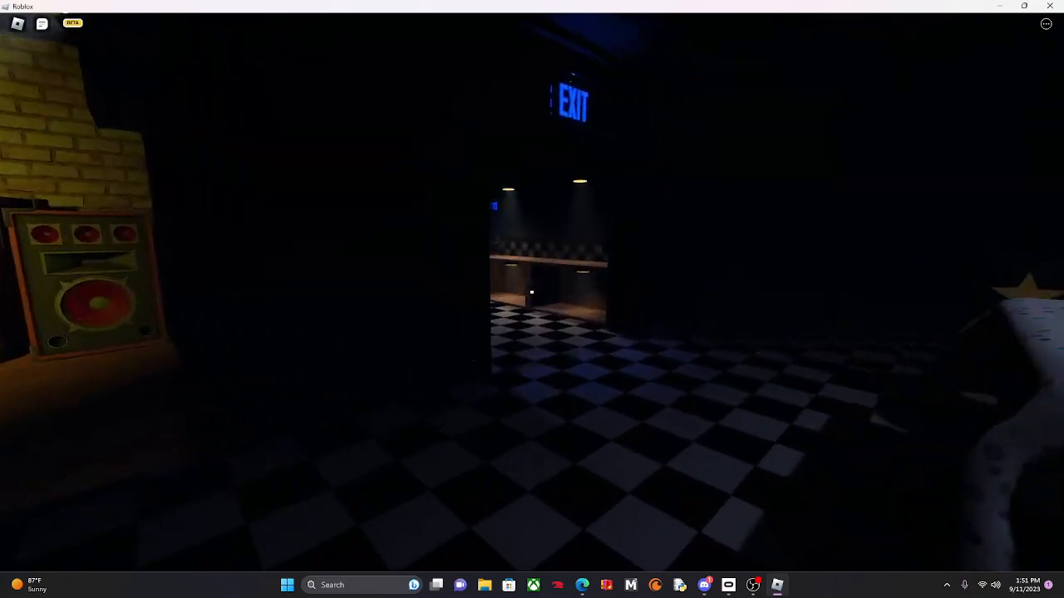
mouse_move(532, 300)
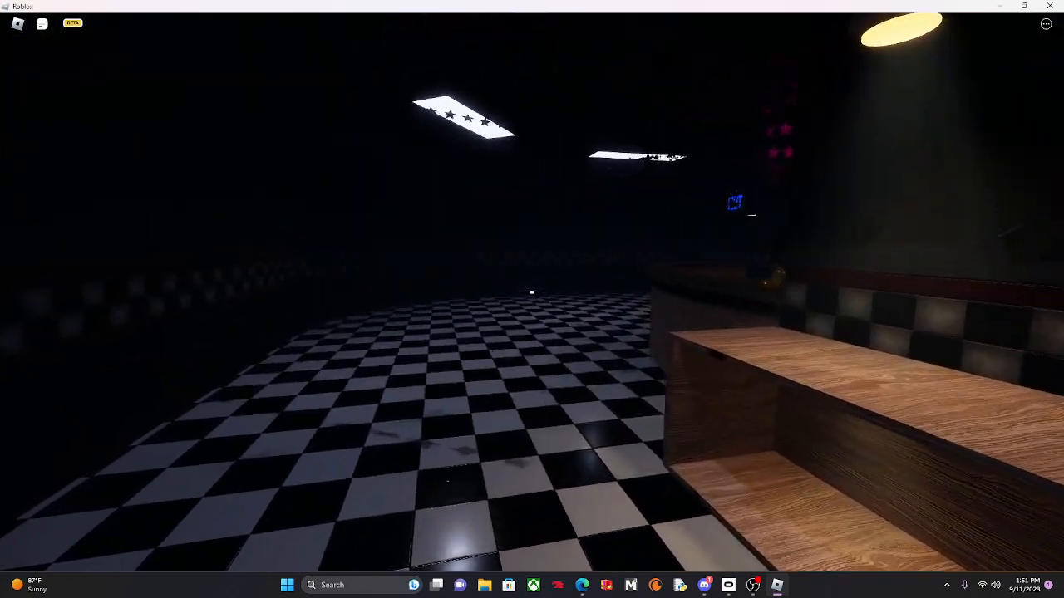